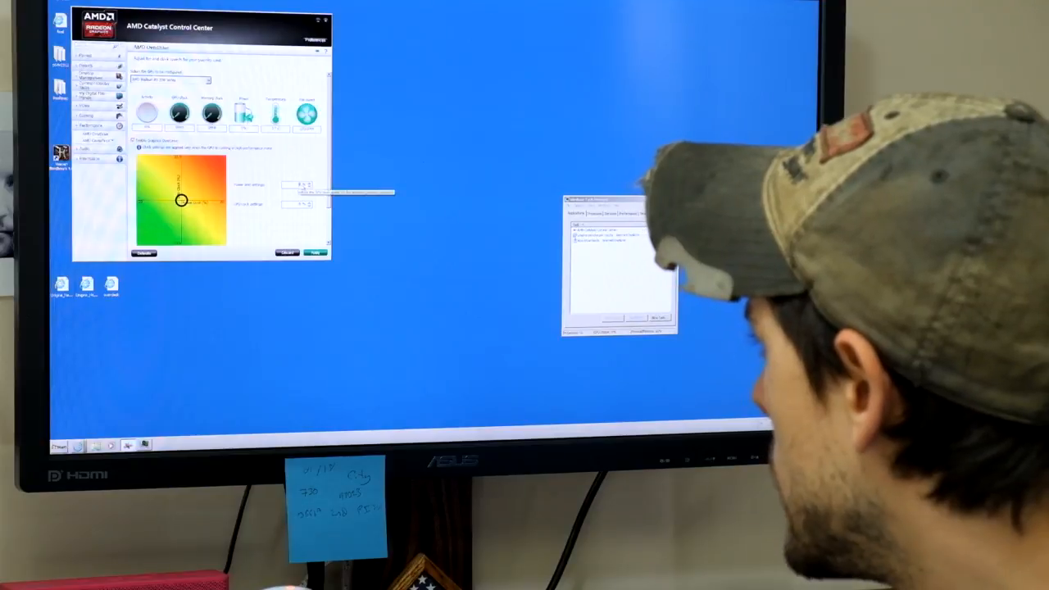
# Step: Raise the OverDrive slider to increase the GPU clock offset
pyautogui.moveTo(182, 200); pyautogui.dragTo(228, 201)
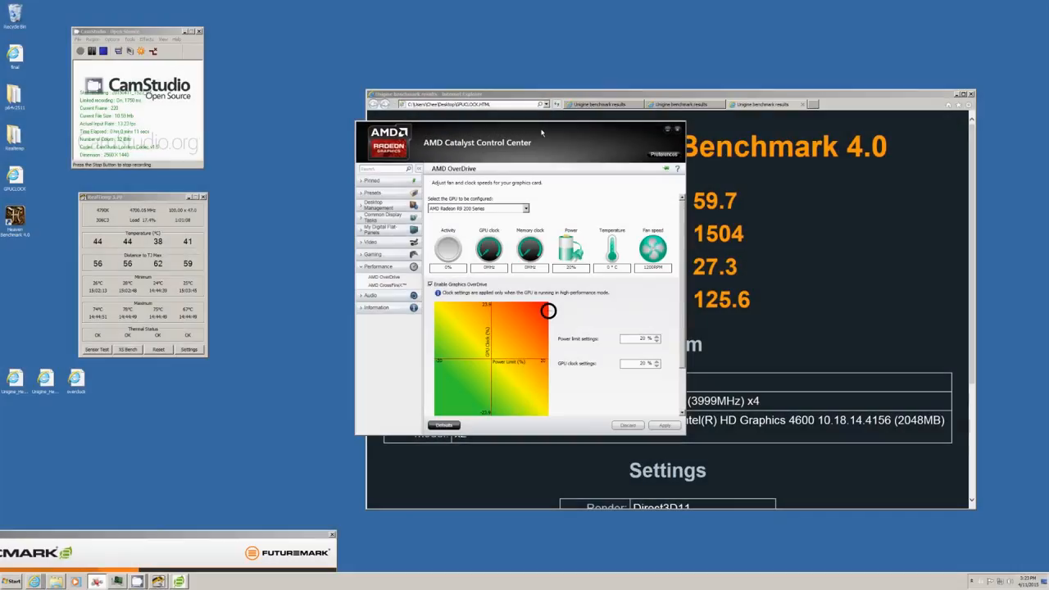
# Step: Dismiss Catalyst Control Center, highlight the Max FPS value, and view another Unigine results tab
pyautogui.moveTo(541, 133); pyautogui.dragTo(324, 162)
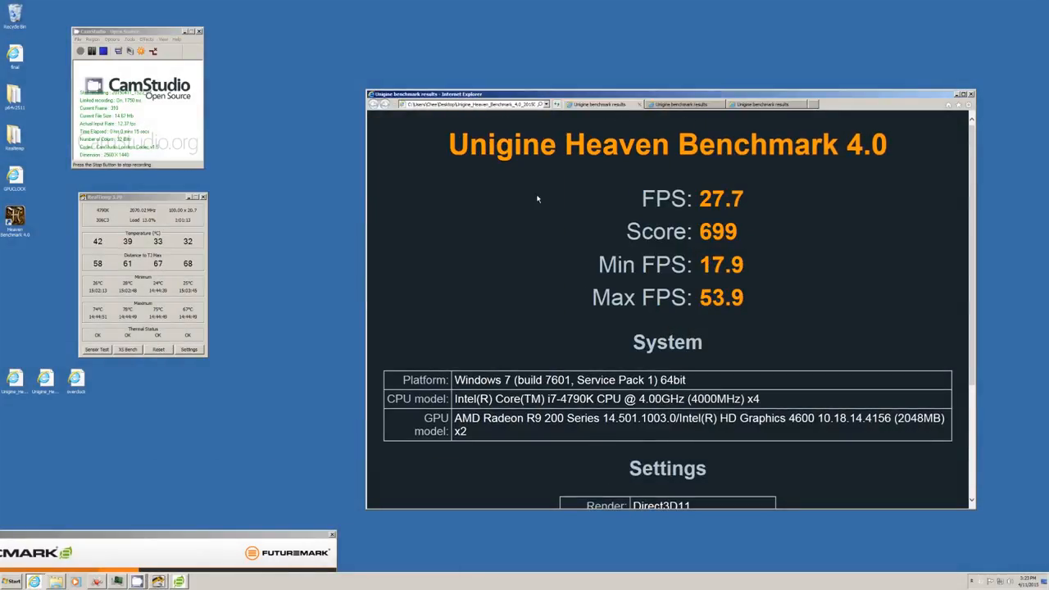
pyautogui.moveTo(597, 211)
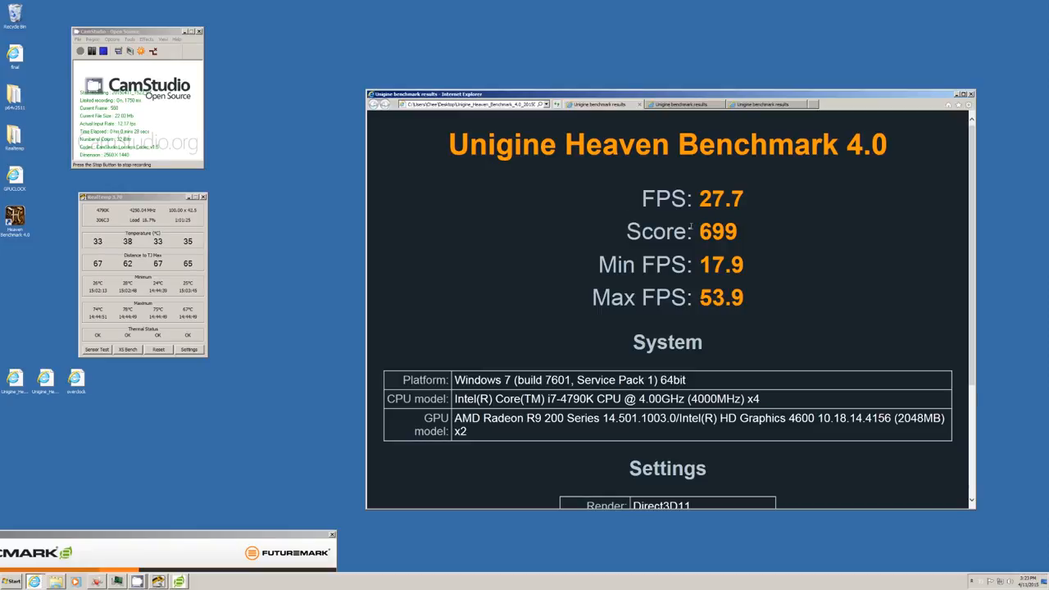
pyautogui.doubleClick(721, 297)
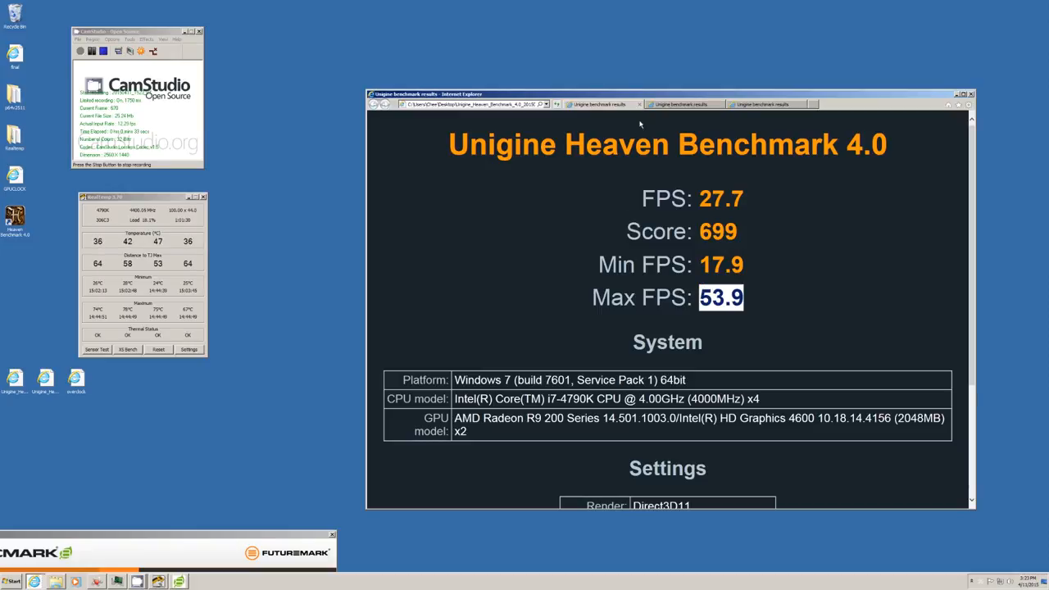
pyautogui.click(680, 105)
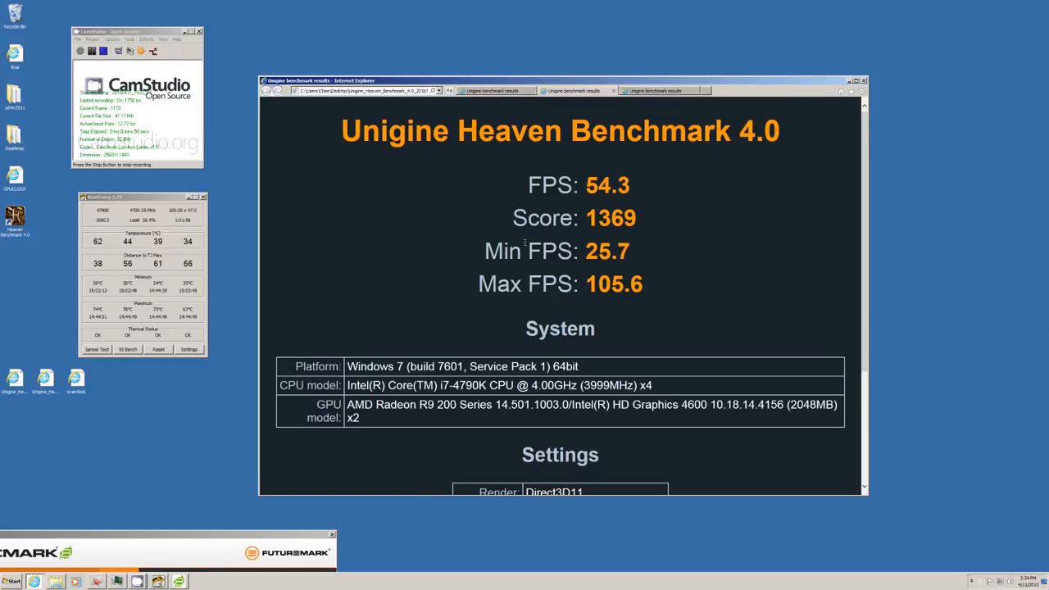
pyautogui.doubleClick(613, 216)
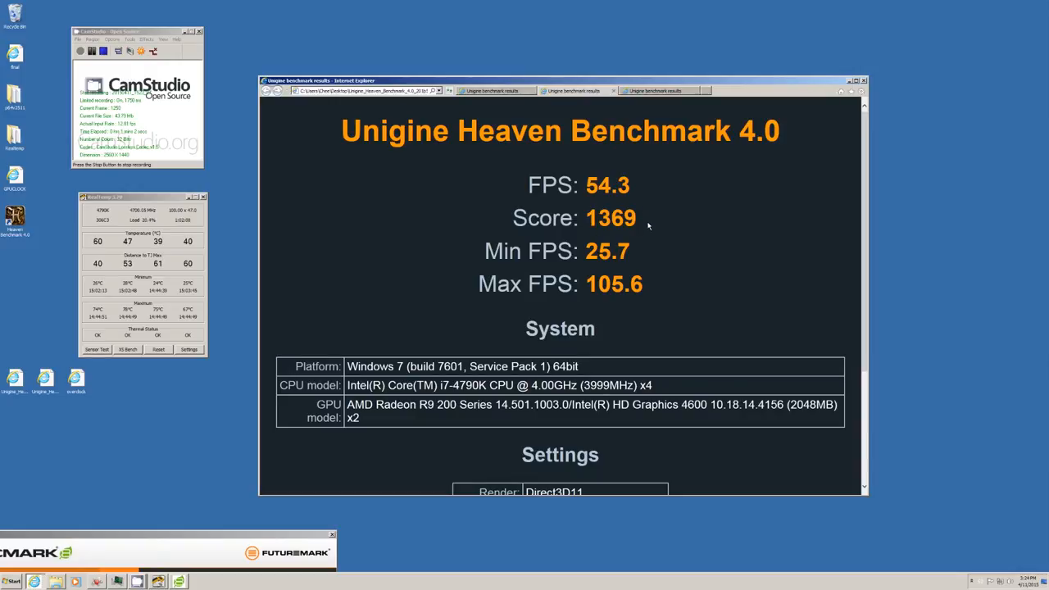
pyautogui.doubleClick(610, 218)
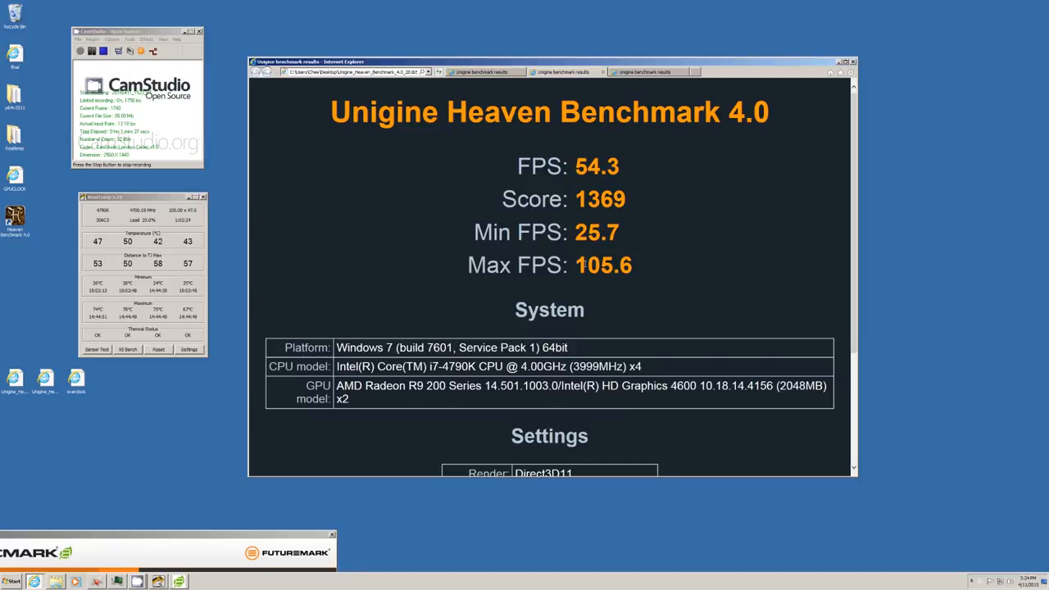
pyautogui.doubleClick(587, 266)
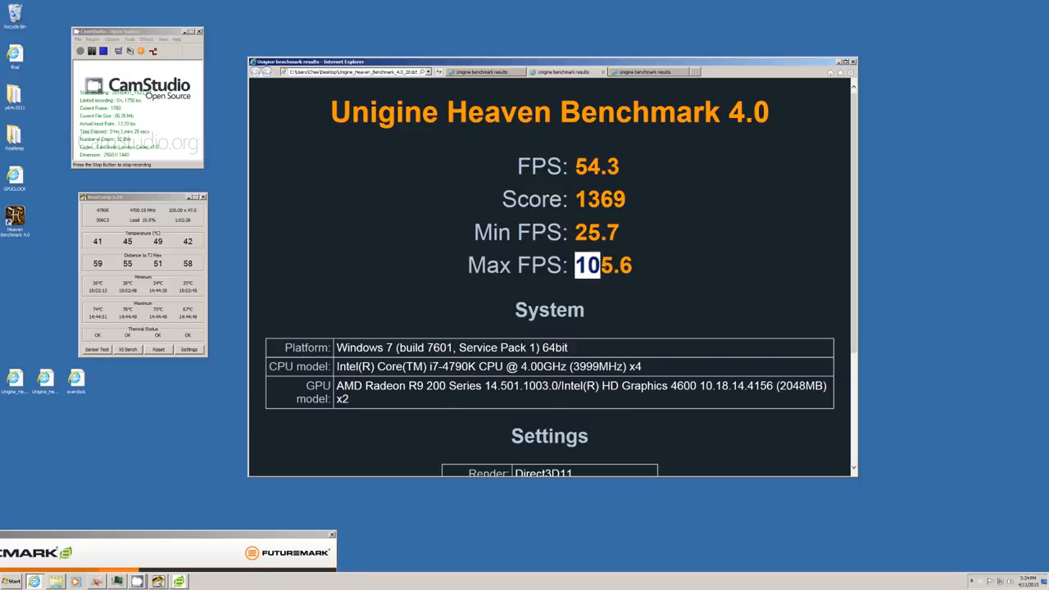